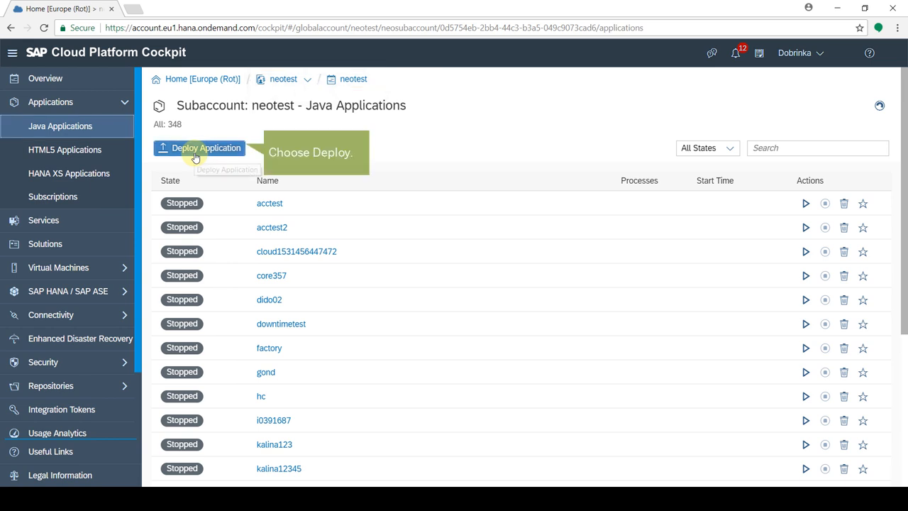
- Deploy example.war as the Java application 'example' on the Java Web Tomcat 8 runtime
left_click(206, 148)
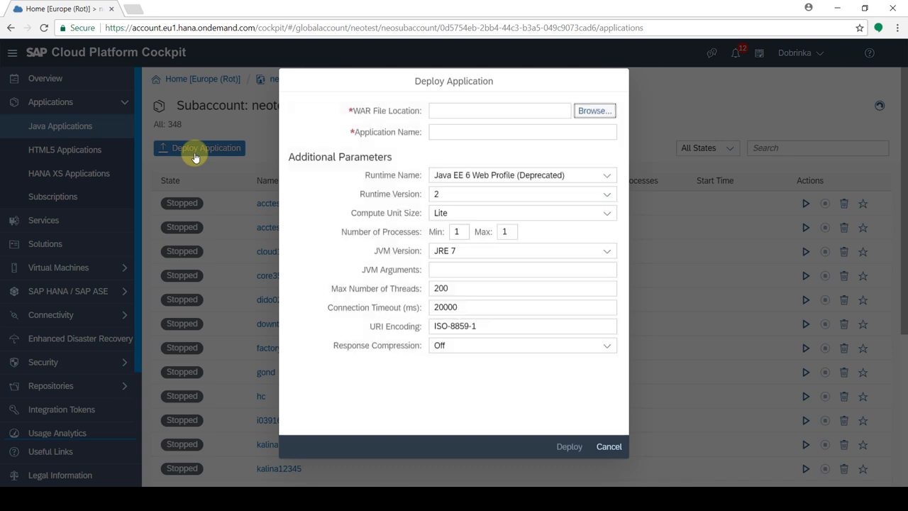
mouse_move(594, 111)
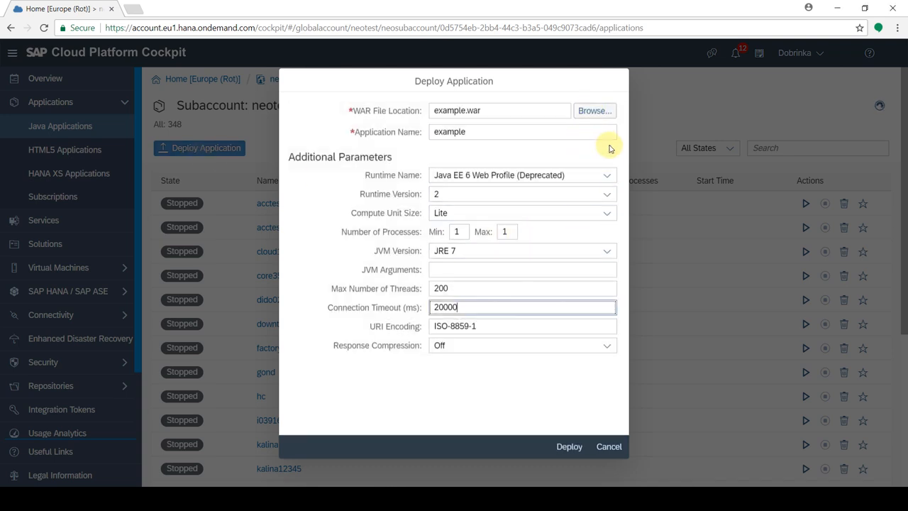
left_click(523, 175)
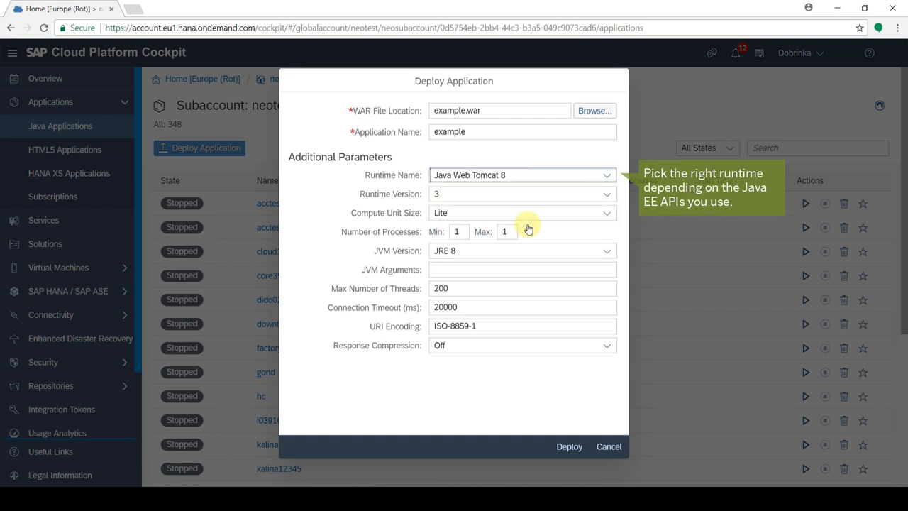
mouse_move(551, 426)
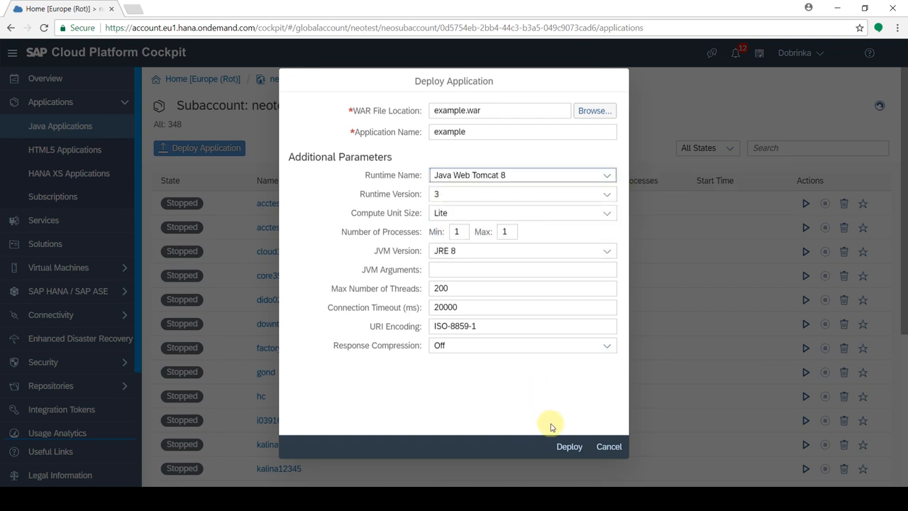
left_click(569, 446)
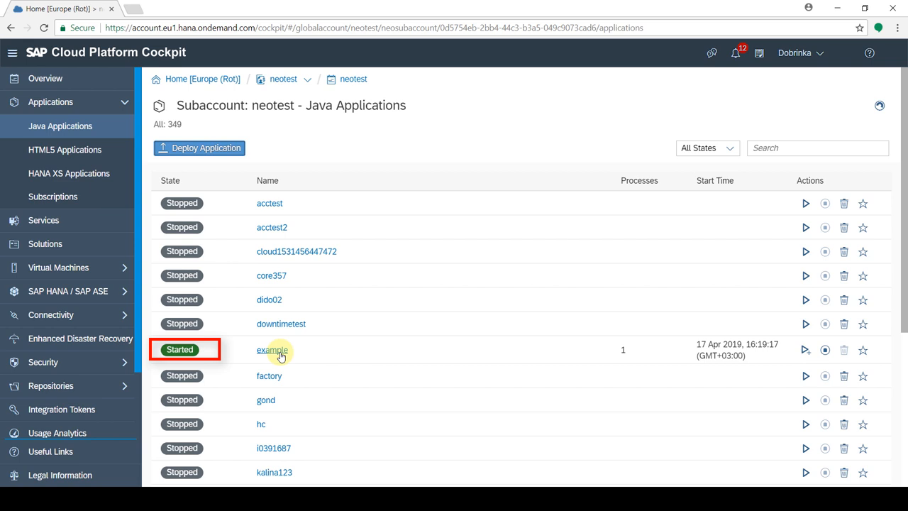
- Open the example app's overview, launch its URL in a new tab, and view Most Recent Logging
left_click(272, 350)
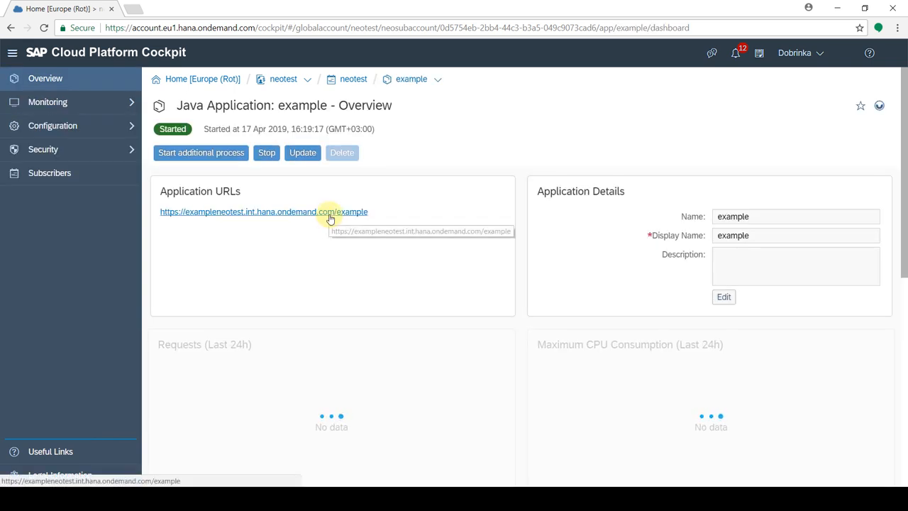
left_click(263, 211)
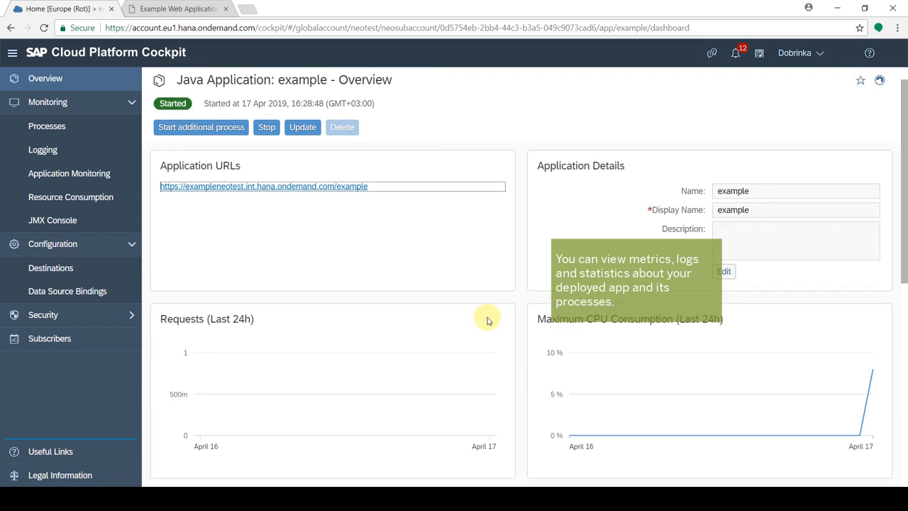
scroll("down", 3)
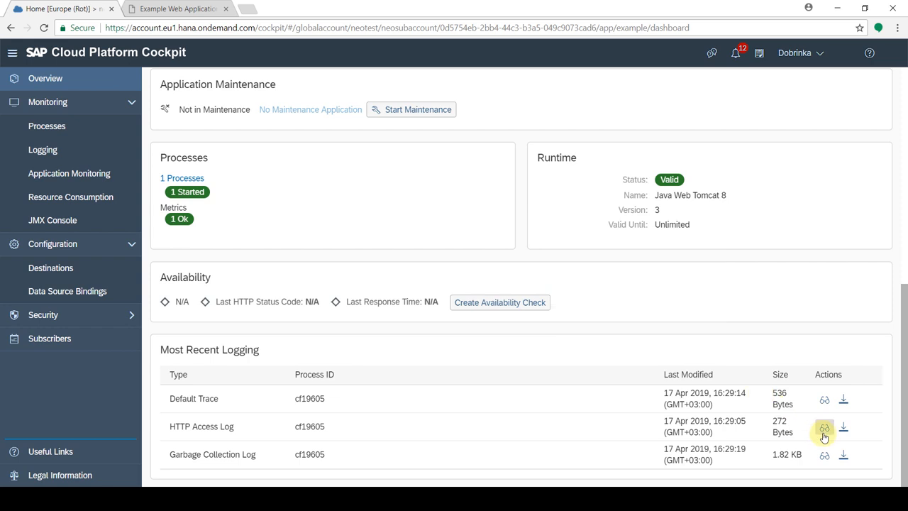
- View the HTTP Access Log from Most Recent Logging, showing two GET requests
left_click(825, 426)
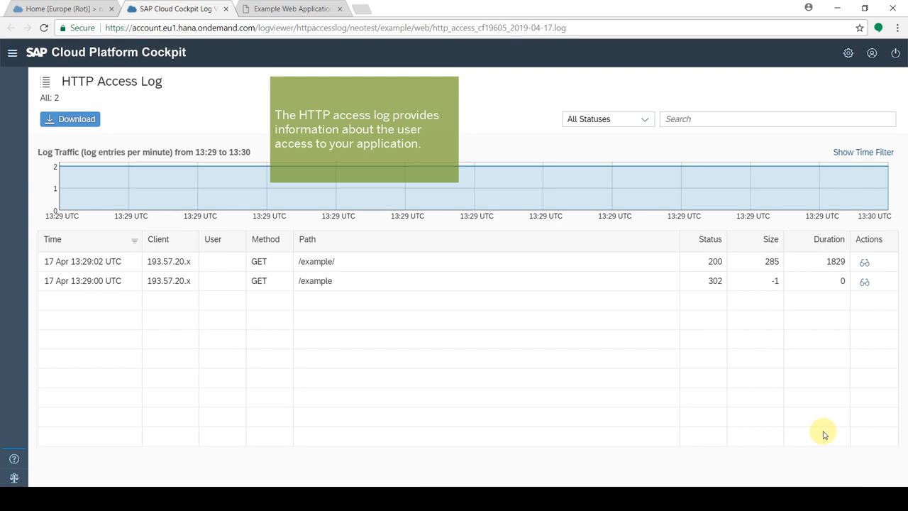
mouse_move(375, 206)
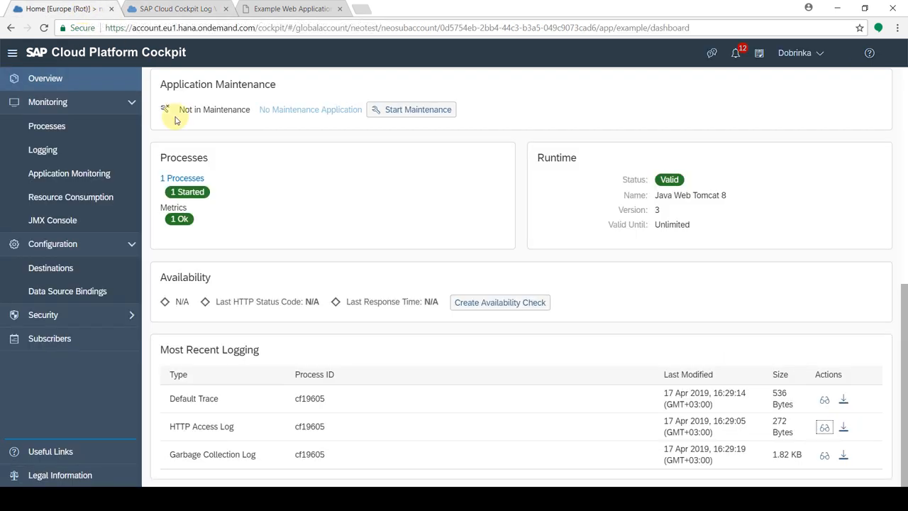
- Review the example app's Application Monitoring charts, then stop and delete the application
left_click(69, 173)
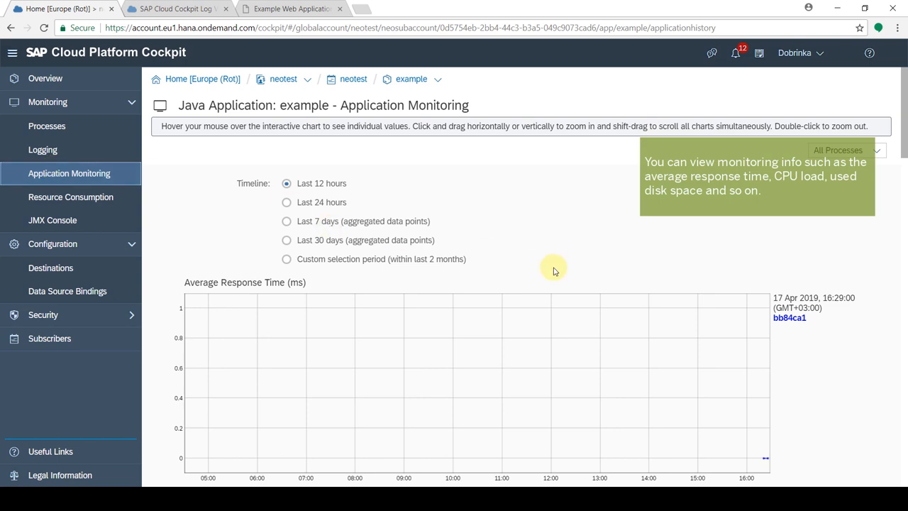
scroll("down", 3)
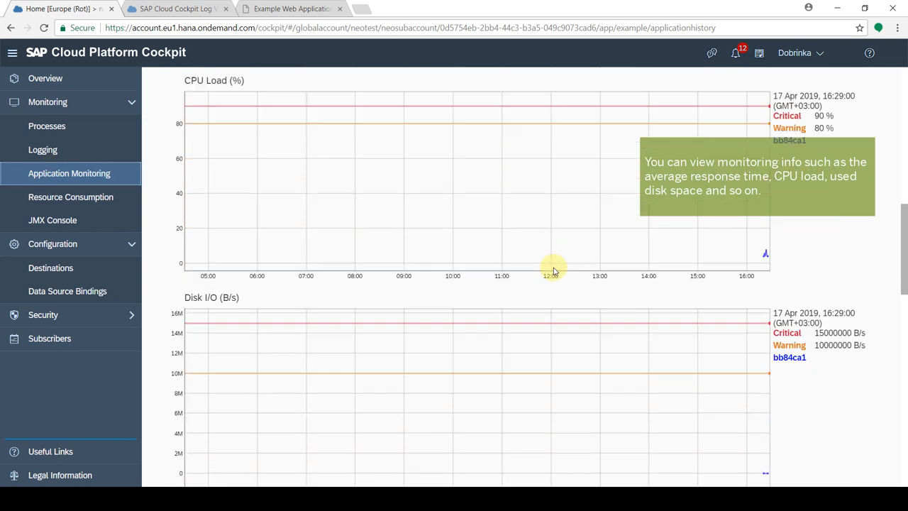
scroll("down", 3)
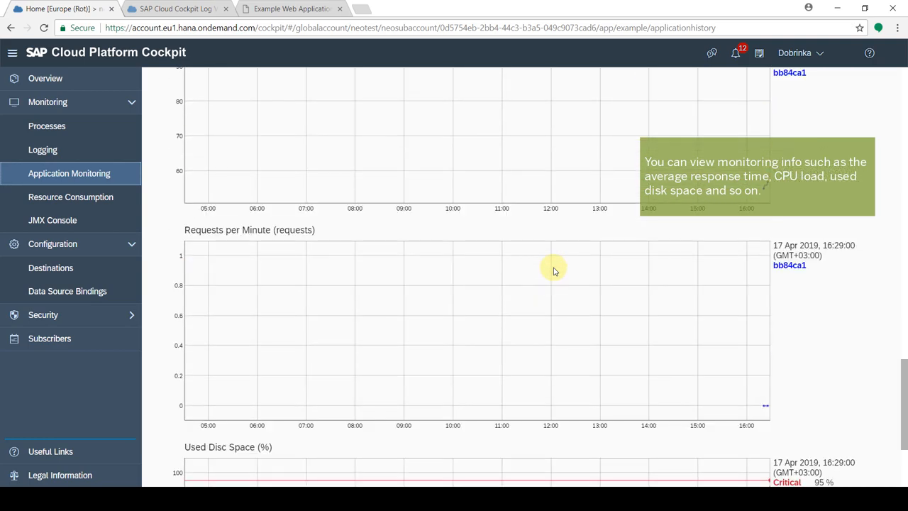
scroll("down", 3)
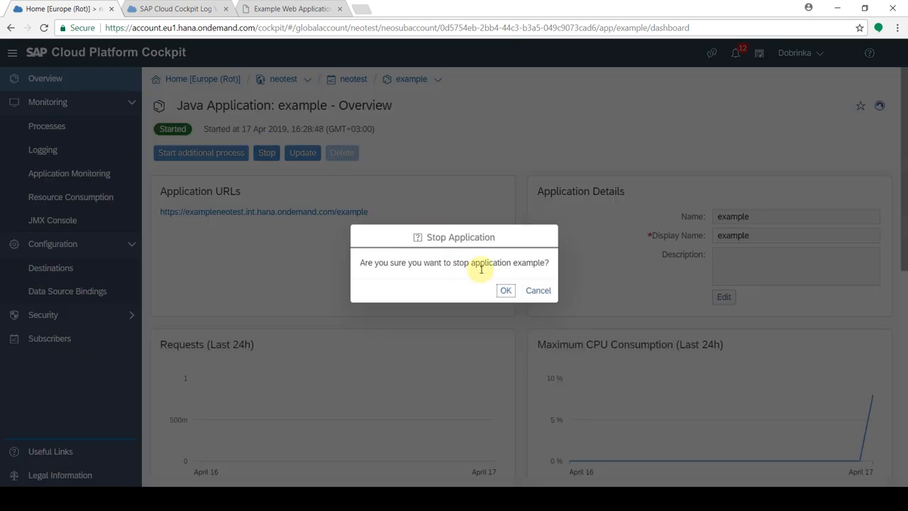
left_click(506, 290)
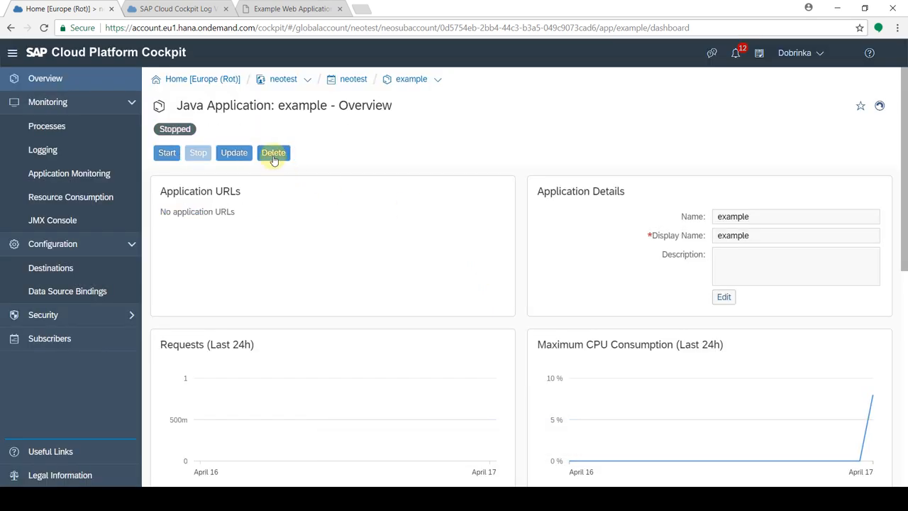
left_click(273, 153)
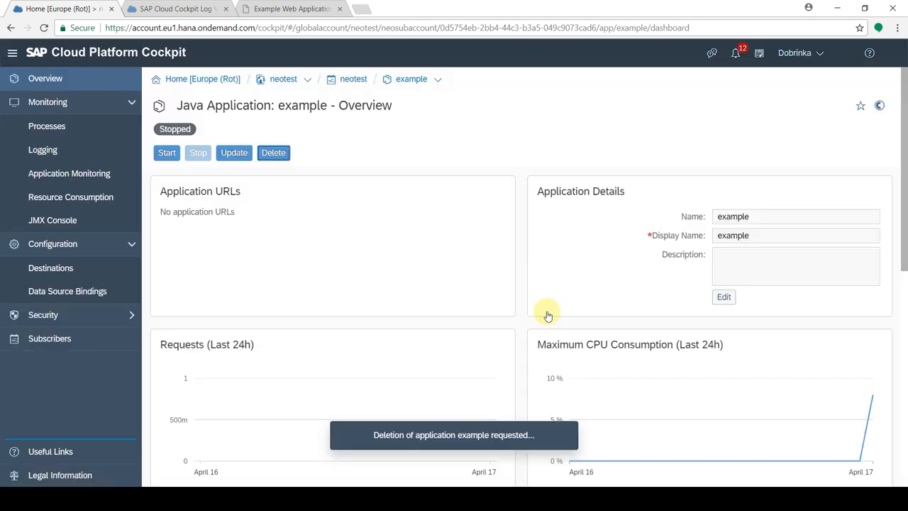